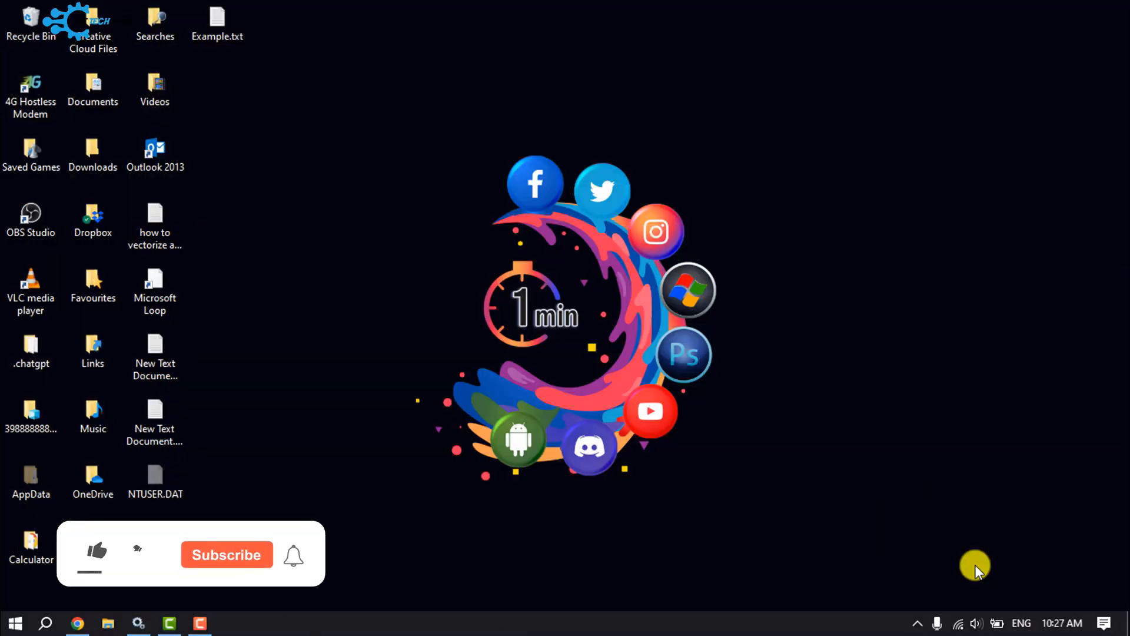
Step: Launch Windows PowerShell (Admin) from the Win+X menu and open Example.txt from the desktop
left_click(96, 551)
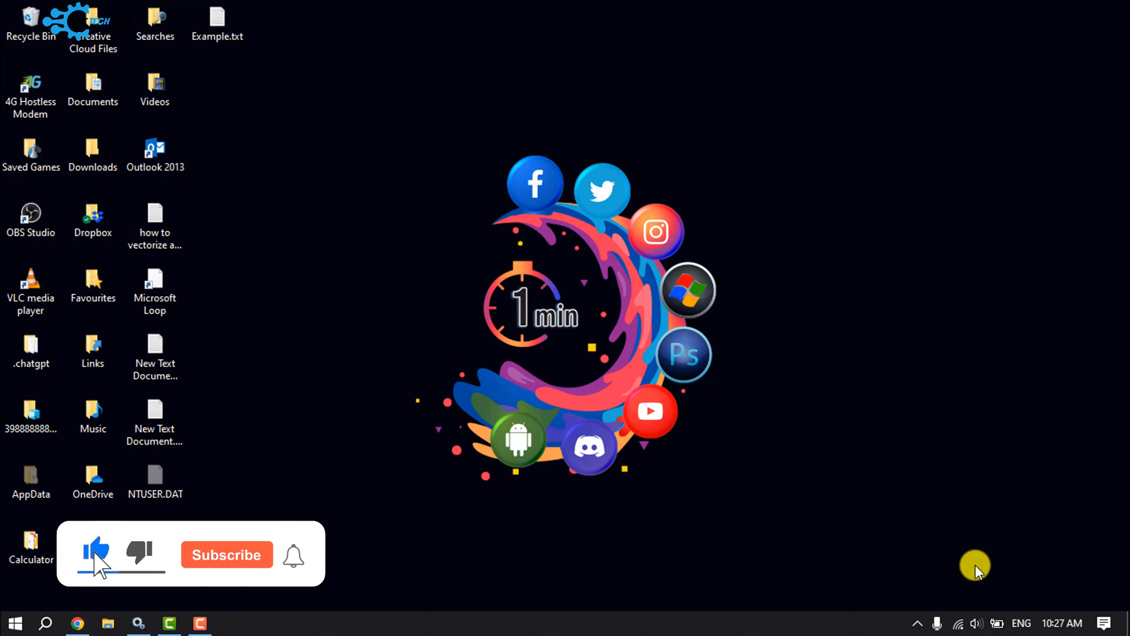
left_click(226, 554)
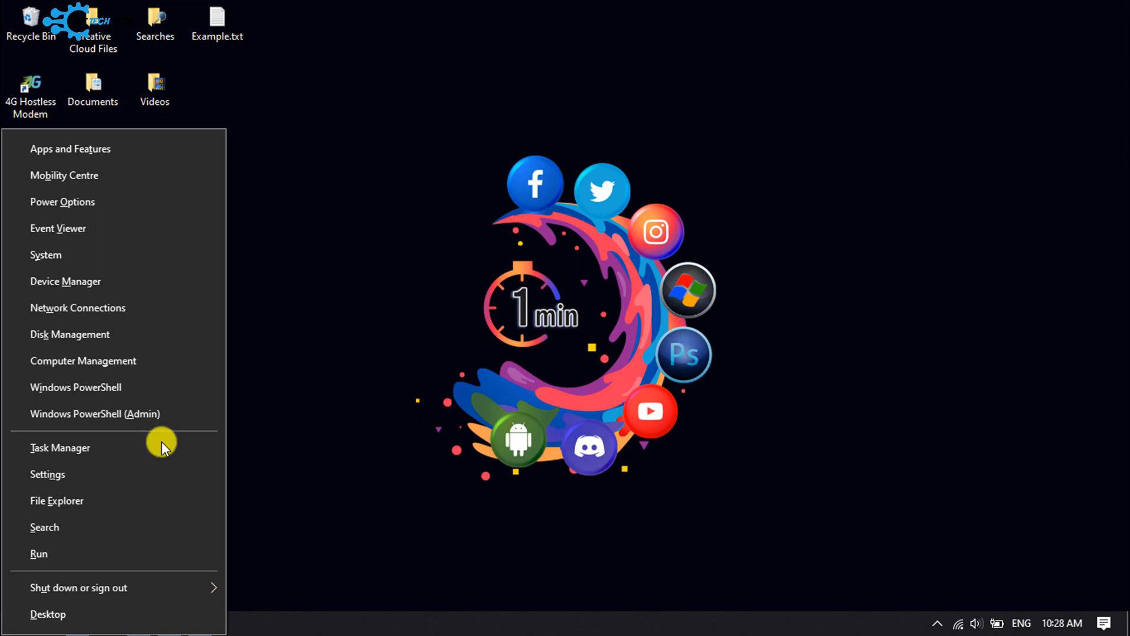
mouse_move(118, 419)
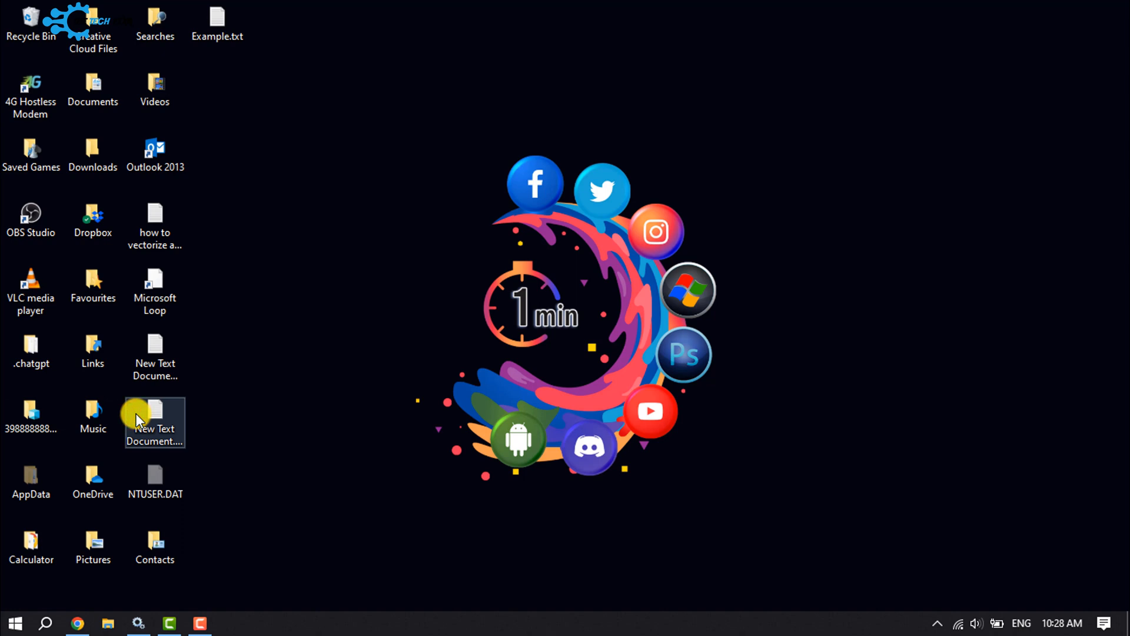
left_click(231, 622)
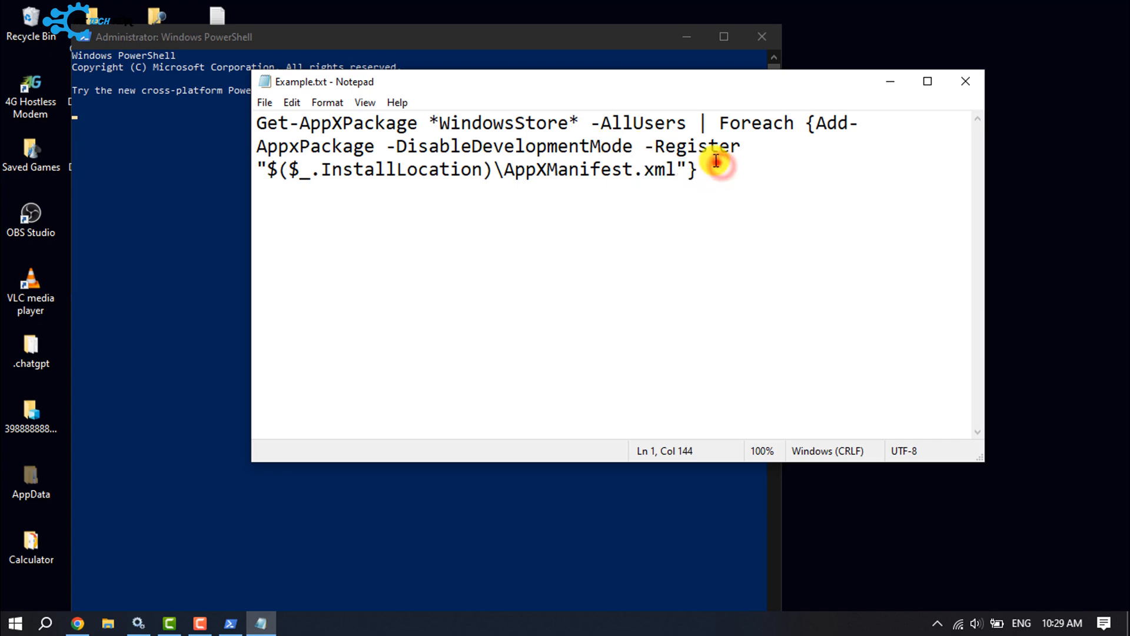
Step: Select the whole Get-AppXPackage re-registration command in Notepad for copying
key("ctrl+a")
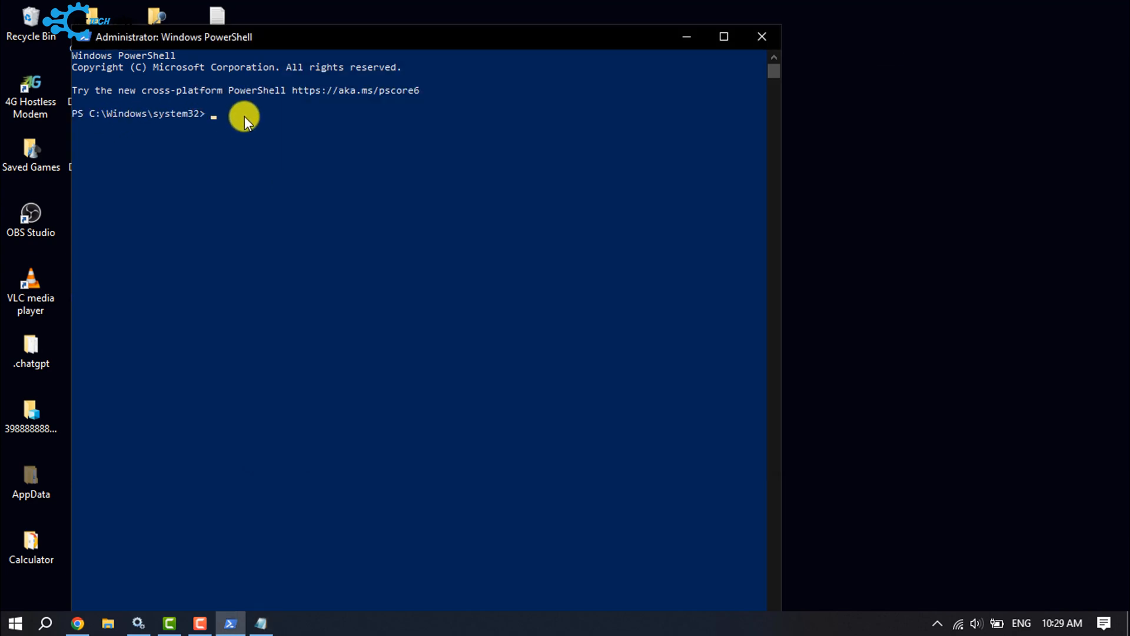
Step: Run Get-AppXPackage *WindowsStore* -AllUsers | Foreach {Add-AppxPackage ...} and close the PowerShell window
type("Get-AppXPackage *WindowsStore* -AllUsers | Foreach {Add-AppxPackage -DisableDevelopmentMode -Register \"$($_.InstallLocation)\\AppXManifest.xml\"}")
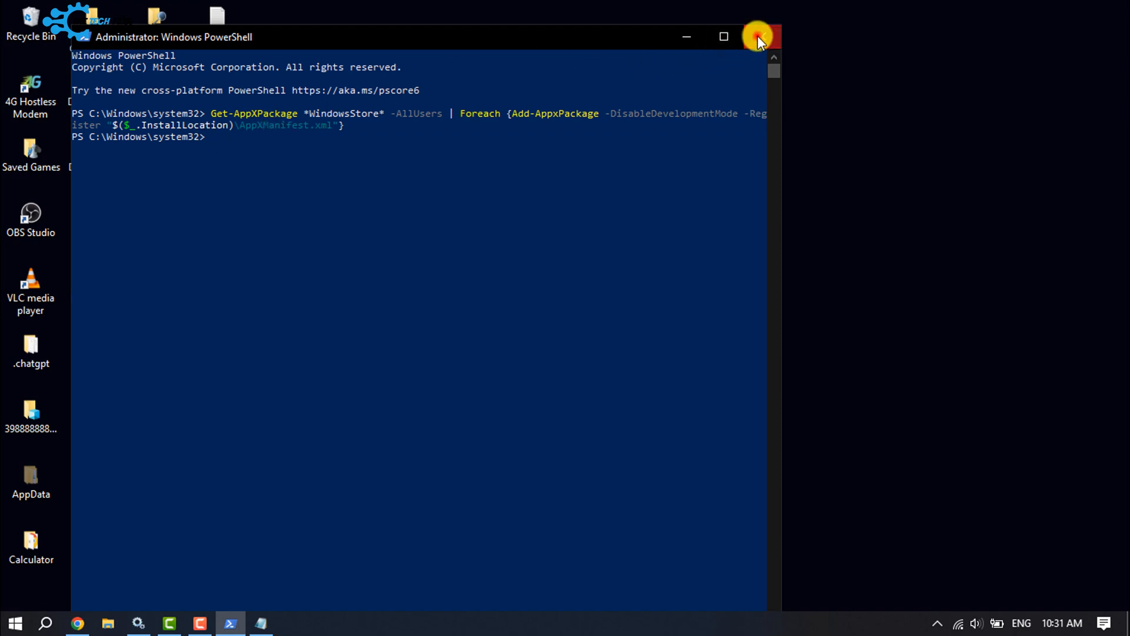
left_click(757, 36)
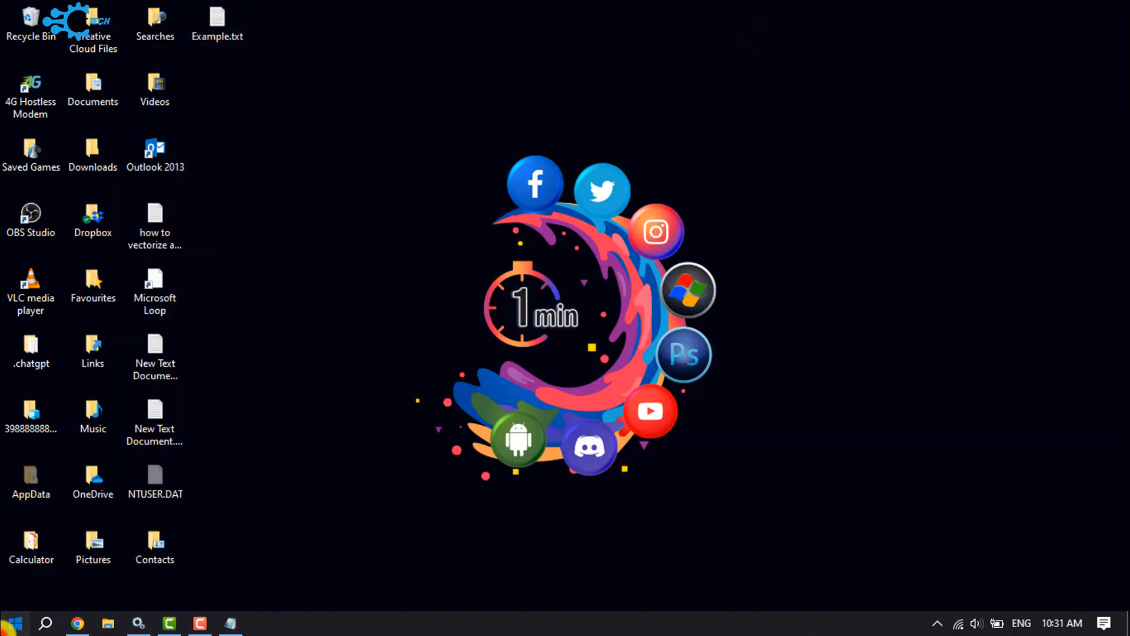
left_click(13, 622)
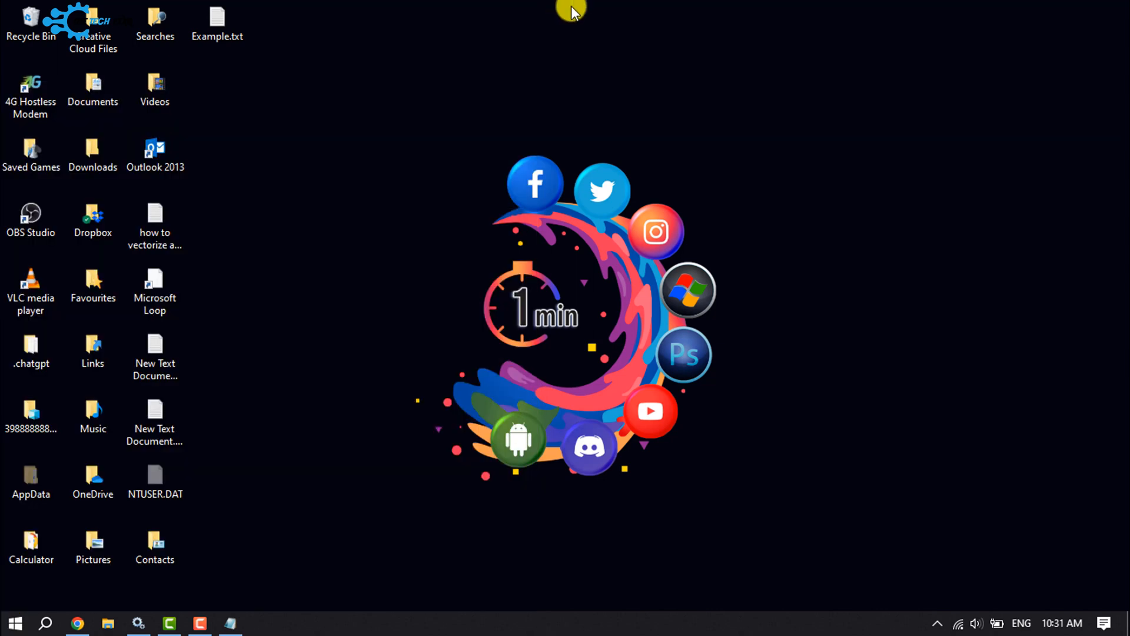
Step: Search the Start panel for the Microsoft Store app, typing the first letters
left_click(46, 621)
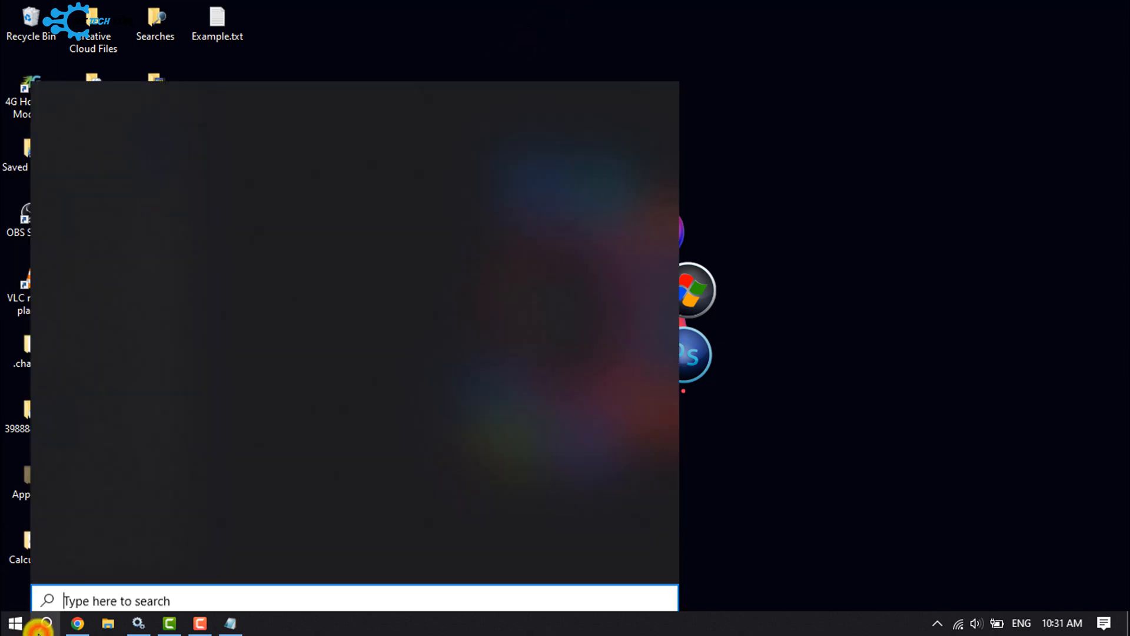
type("mid")
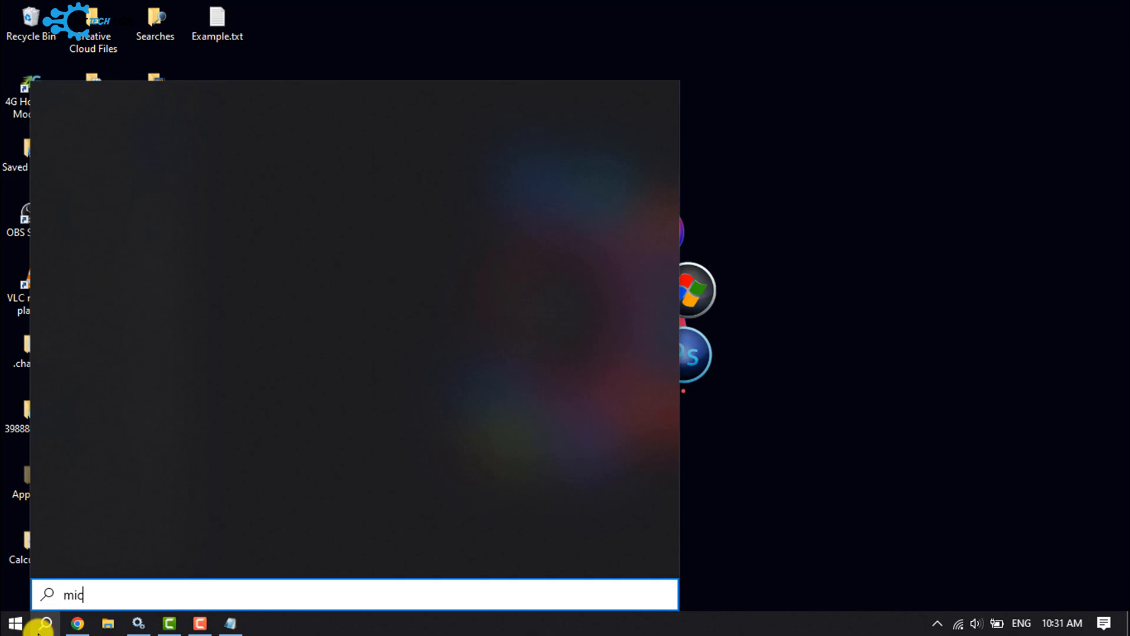